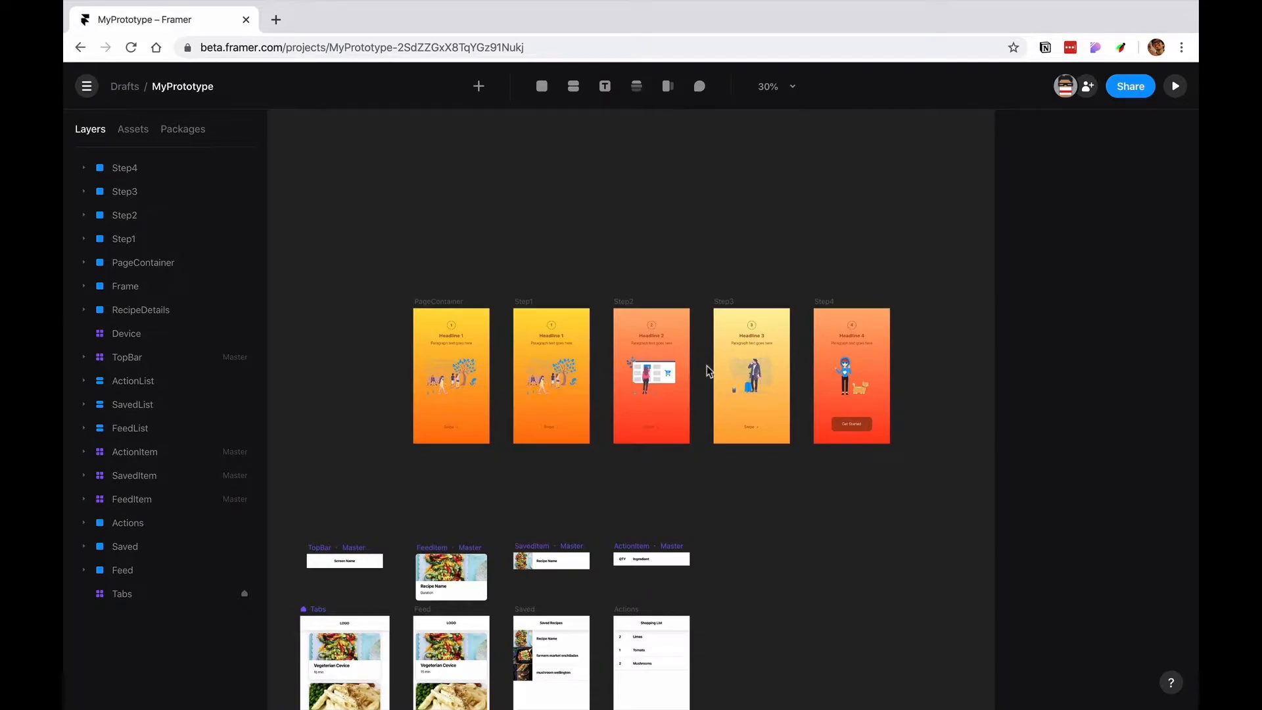
Invite a collaborator to MyPrototype by email from the Collaborators menu and send the invitation.
scroll("down", 3)
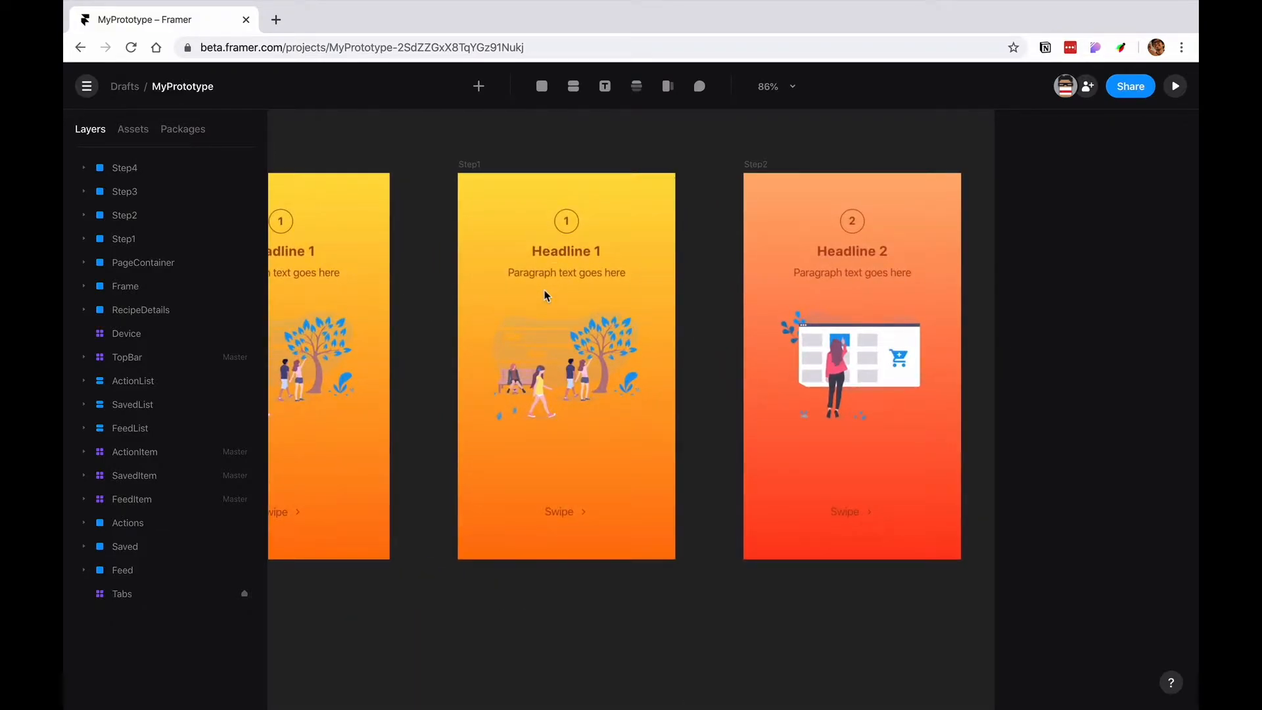
left_click(566, 250)
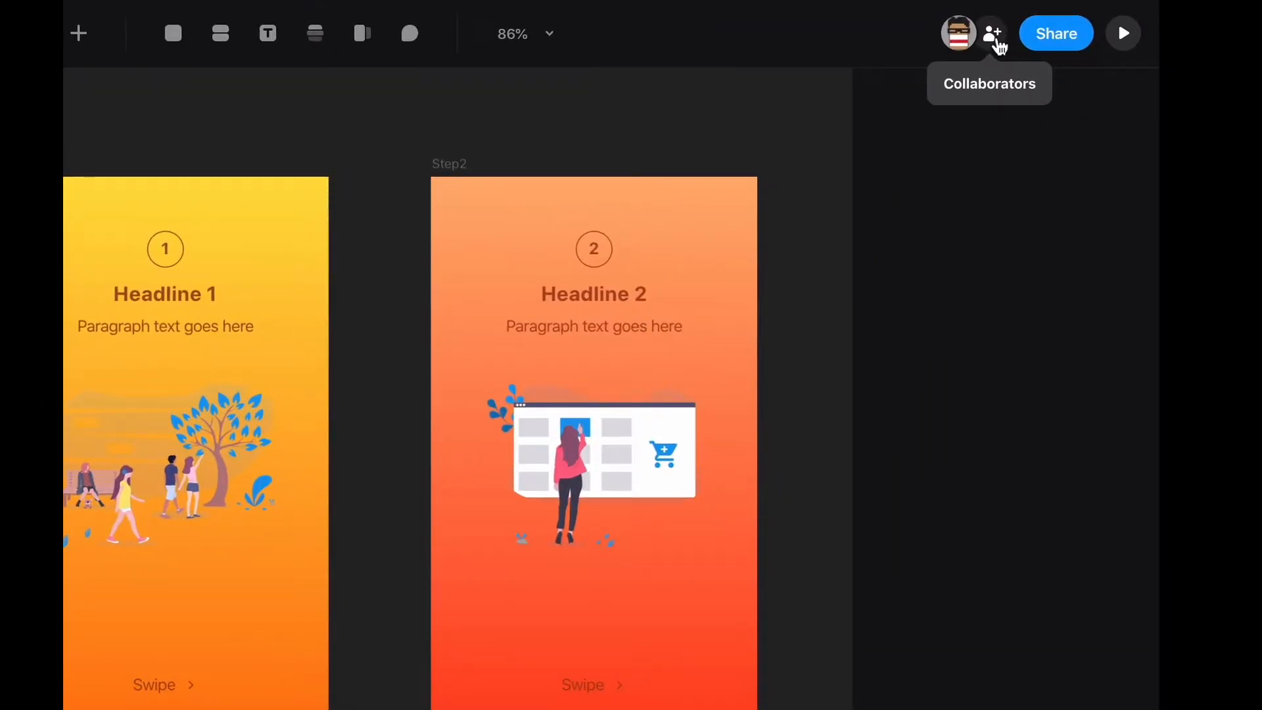
left_click(991, 33)
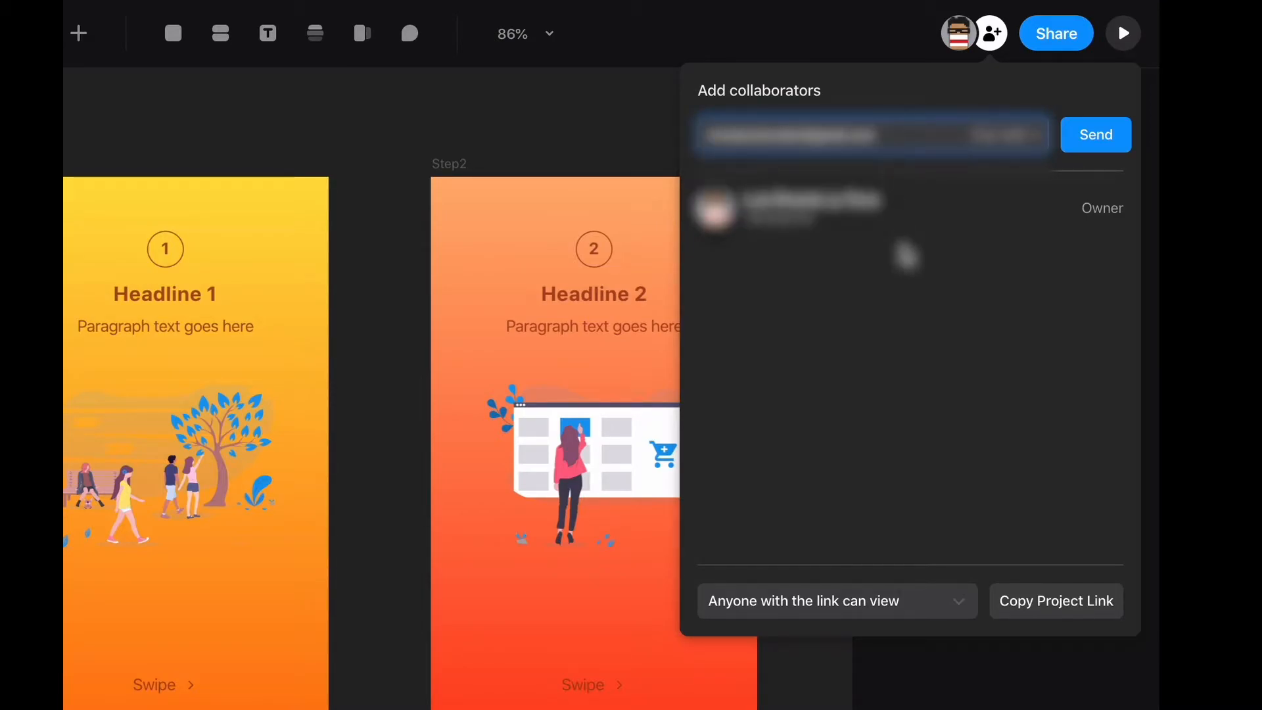
mouse_move(1095, 134)
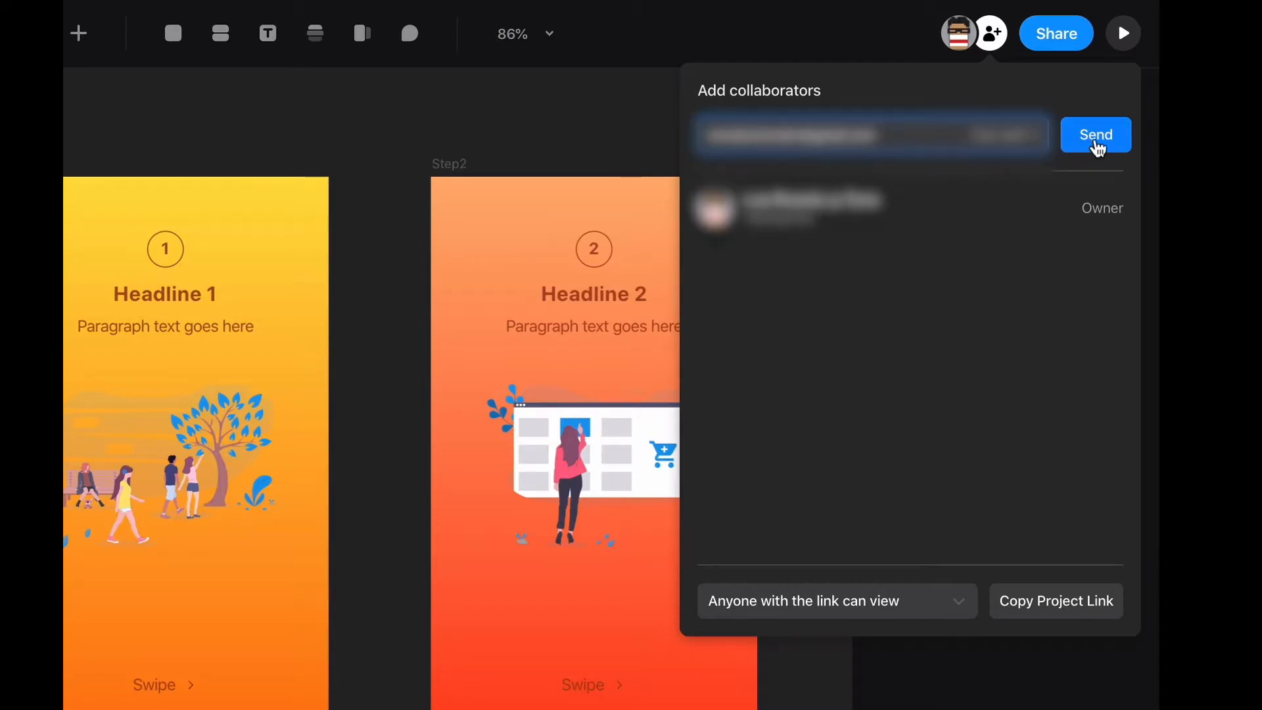
left_click(1095, 135)
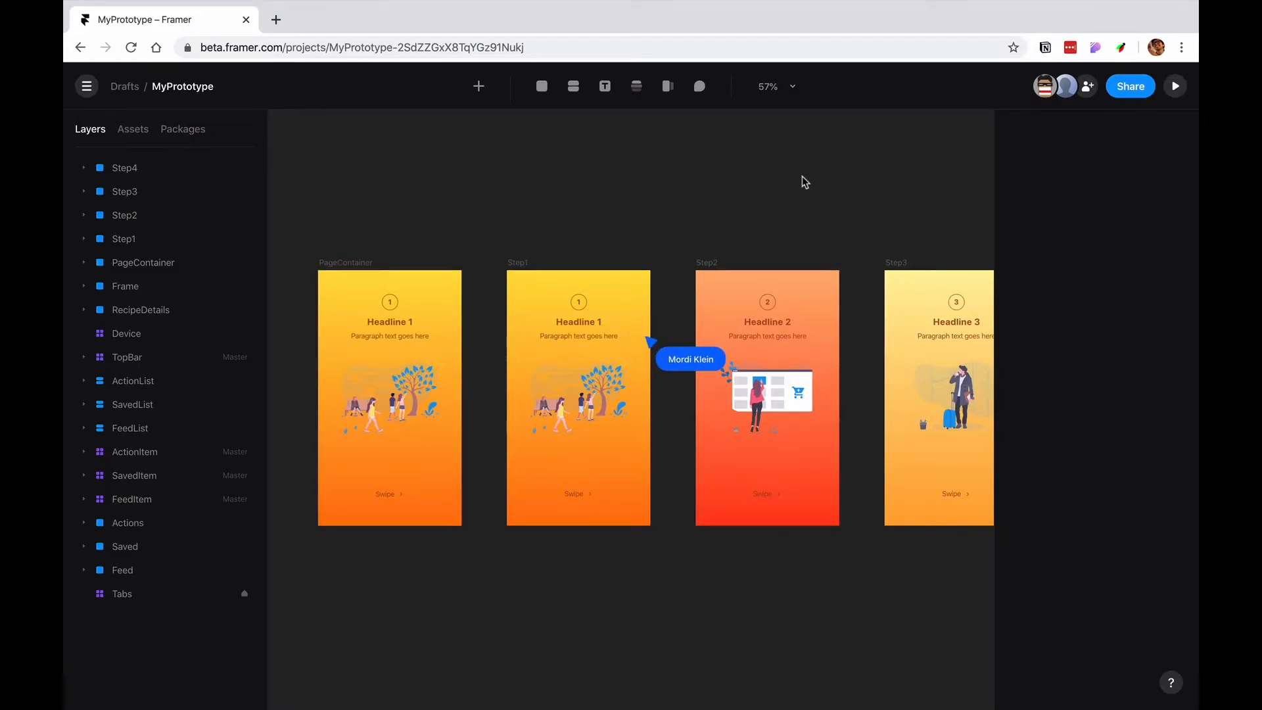
Select PageContainer in Layers while the collaborator fills in the onboarding copy live.
left_click(578, 320)
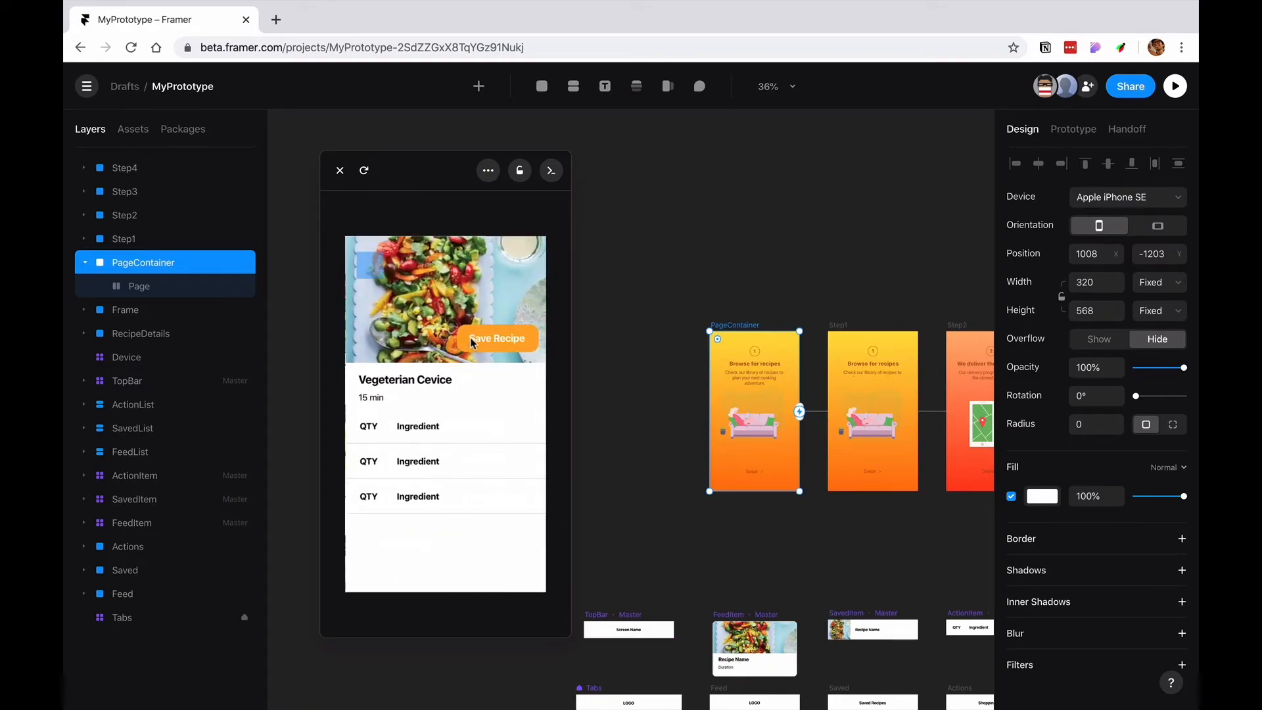
left_click(497, 338)
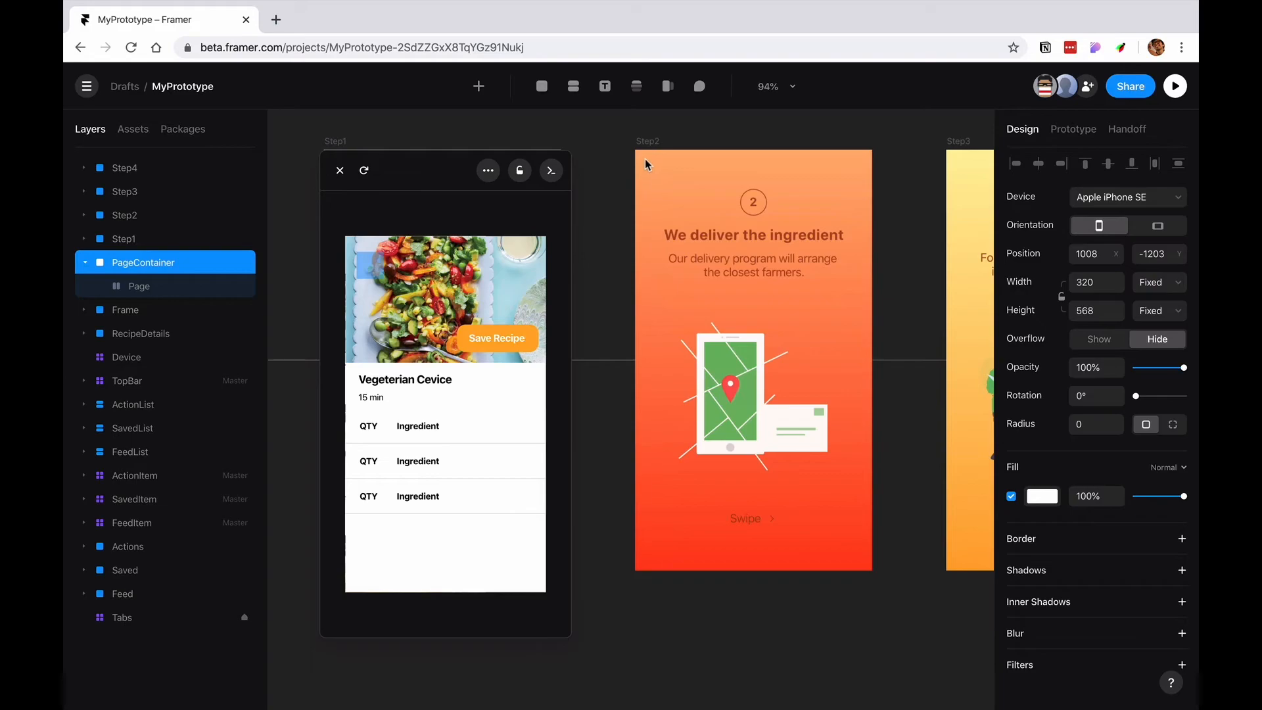
mouse_move(702, 155)
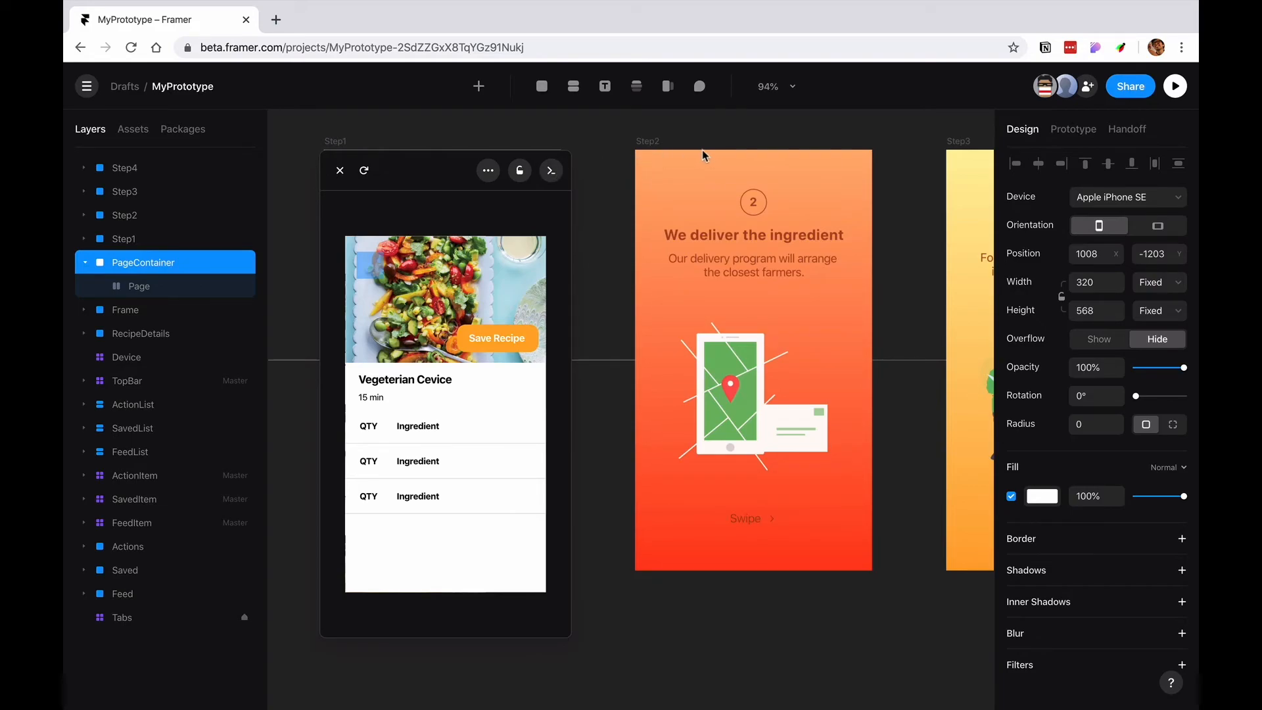